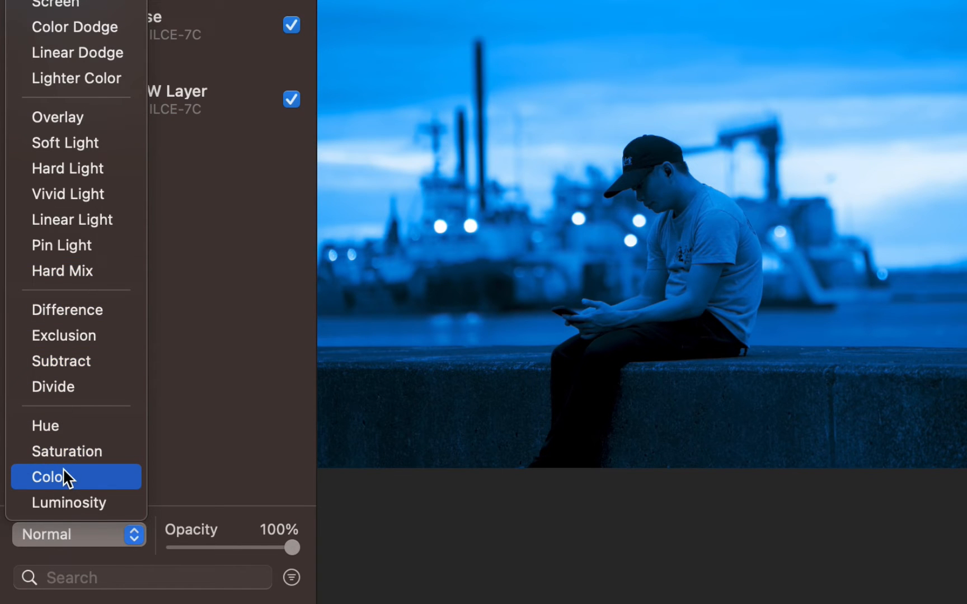
Tint the harbour photo green via a Color-blend layer, then fill the cat's top layer solid blue.
click(49, 477)
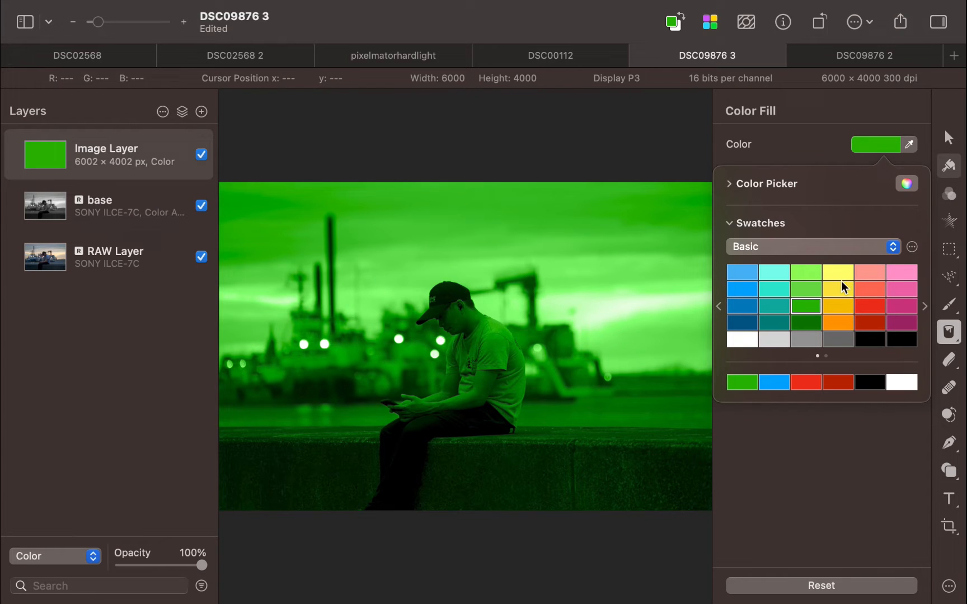
click(838, 289)
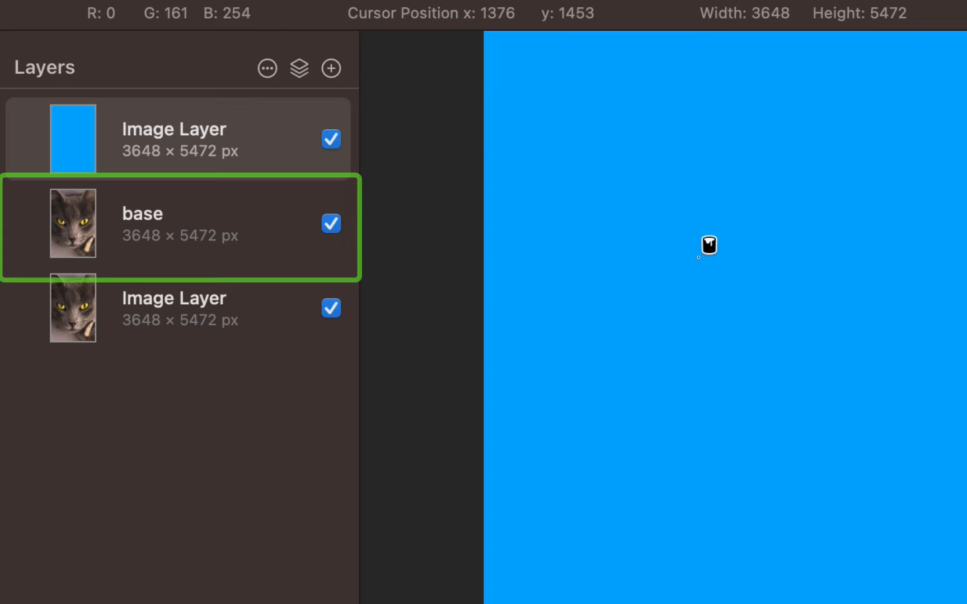
click(174, 137)
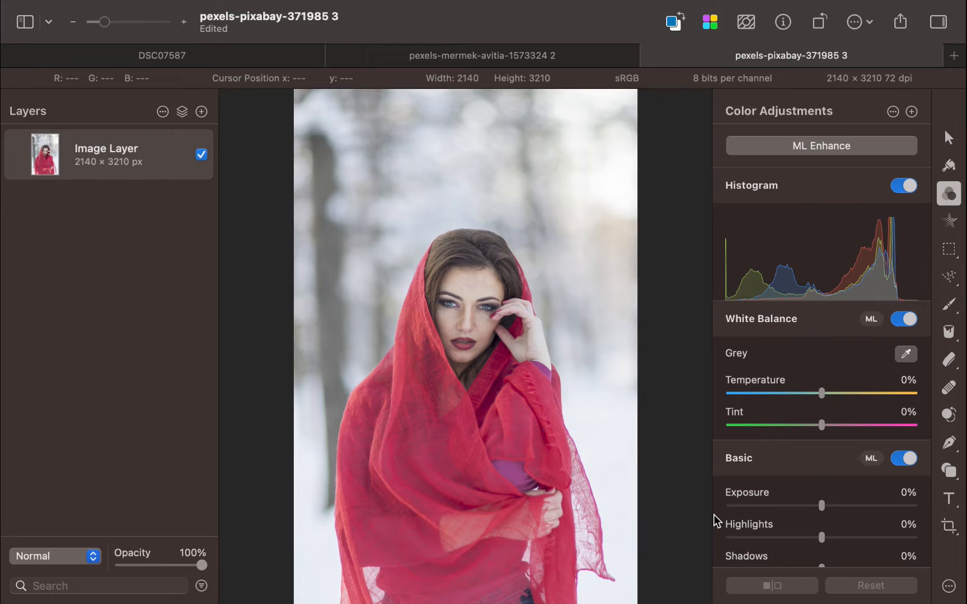
Add a new layer above the red-scarf portrait and fill it with blue using Color Fill.
click(202, 112)
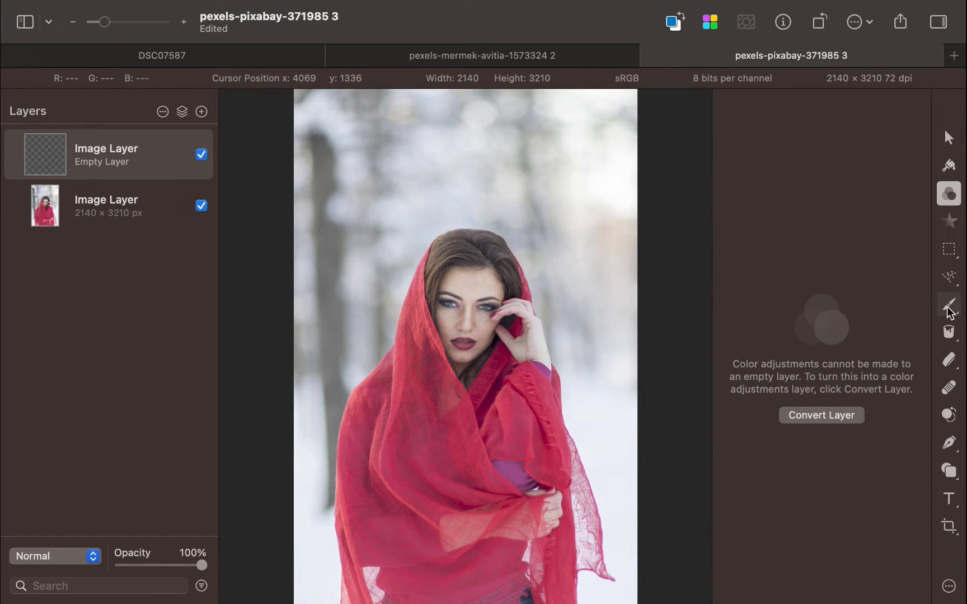
click(949, 332)
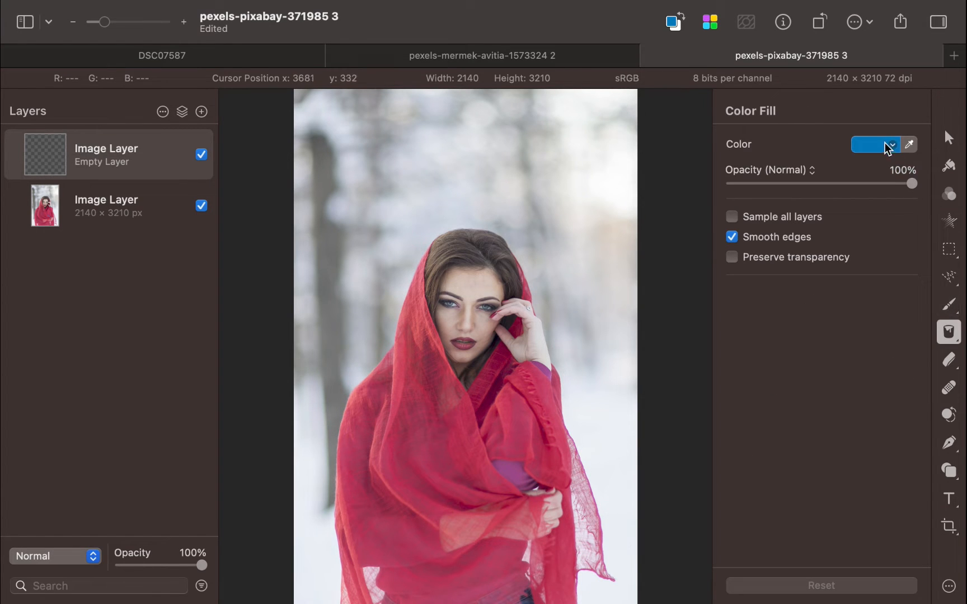
click(879, 144)
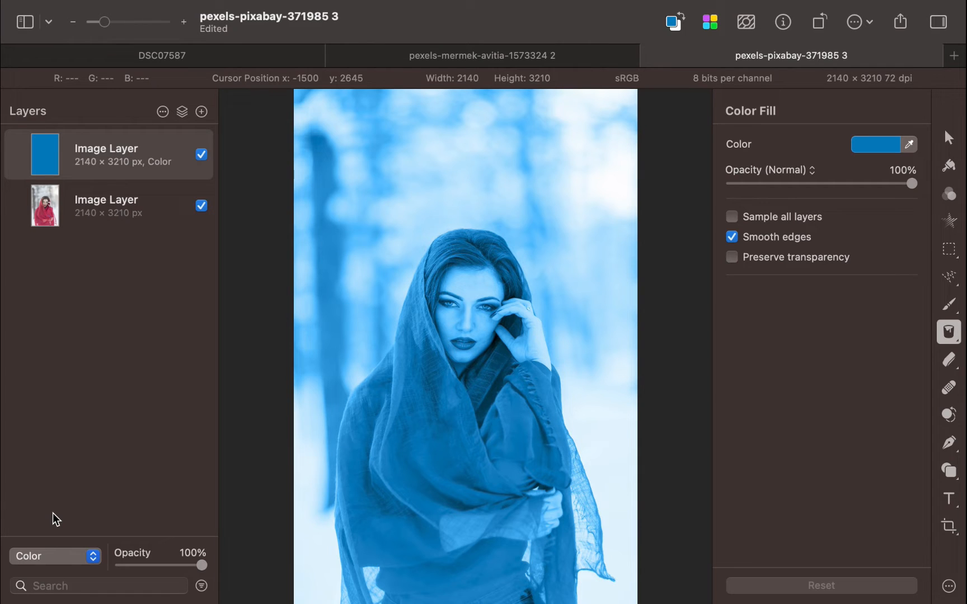
Mask the blue layer from the Quick-Selected scarf so only the scarf turns blue.
click(202, 154)
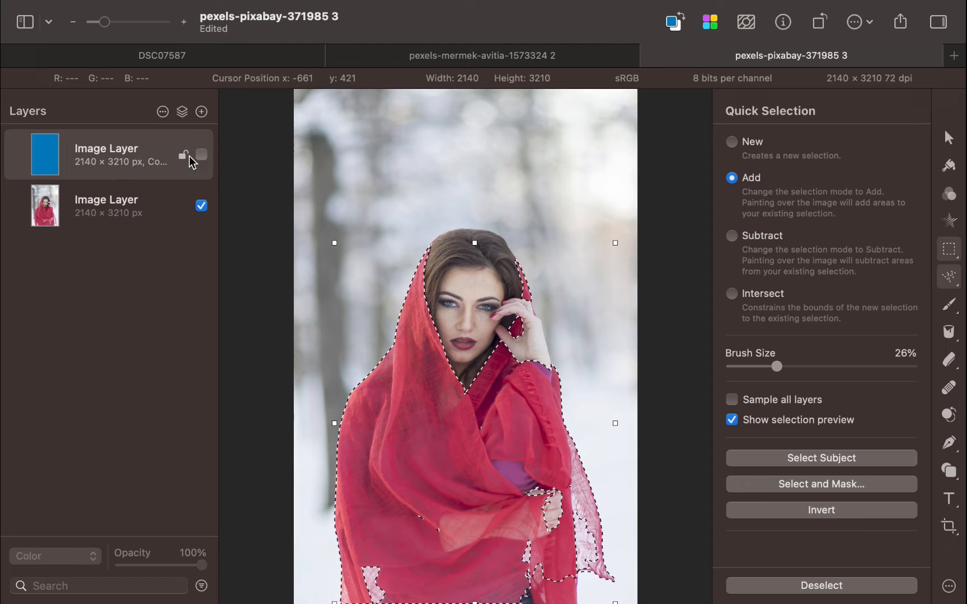
click(201, 154)
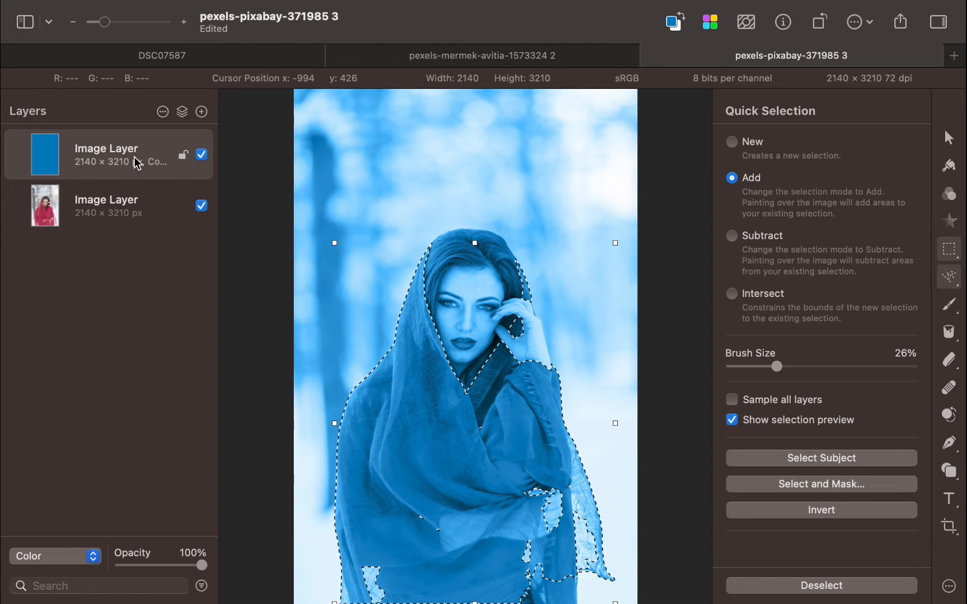
right_click(107, 154)
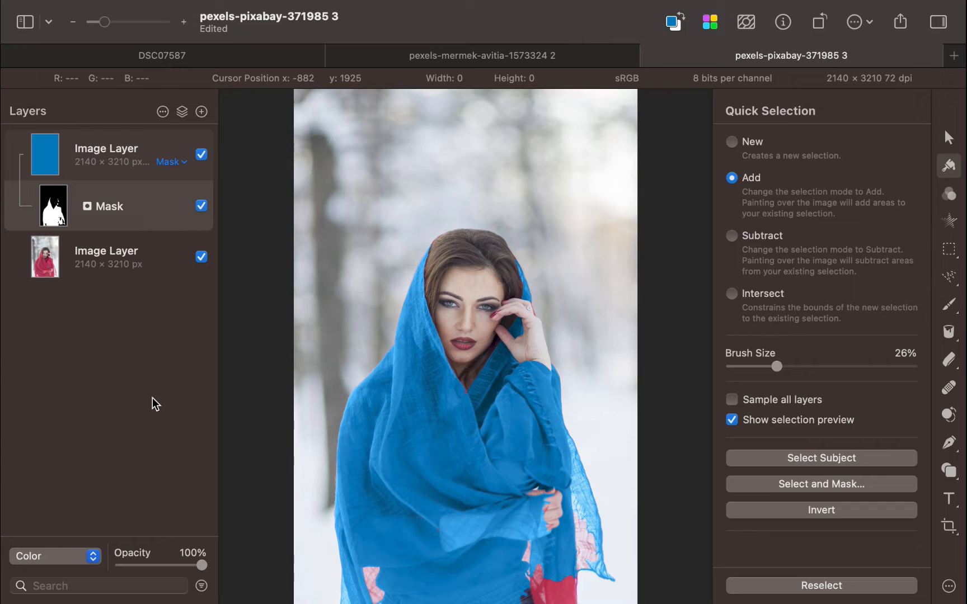
Refine the scarf mask with the Quick Selection Brush as the refining brush.
right_click(53, 206)
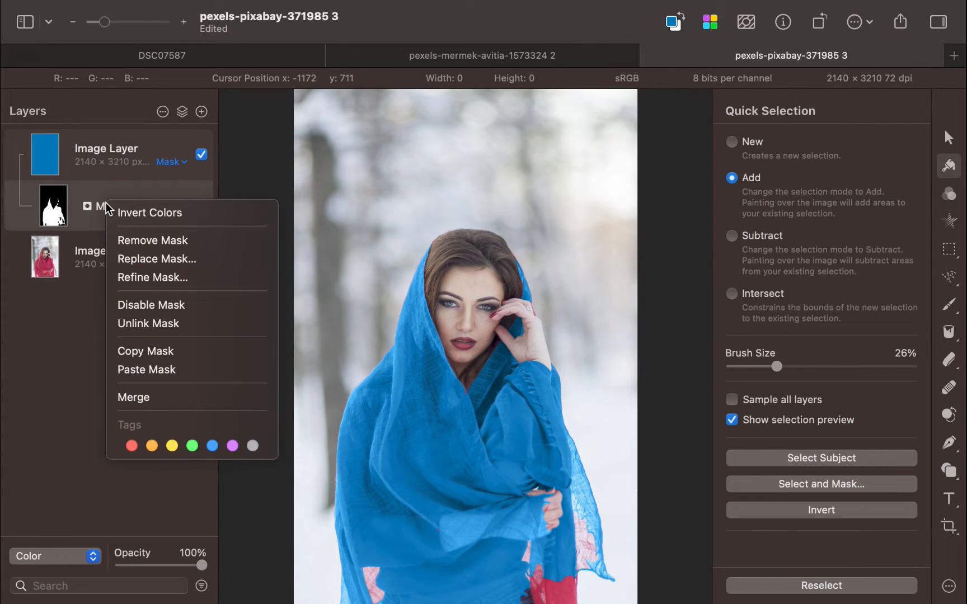
mouse_move(153, 277)
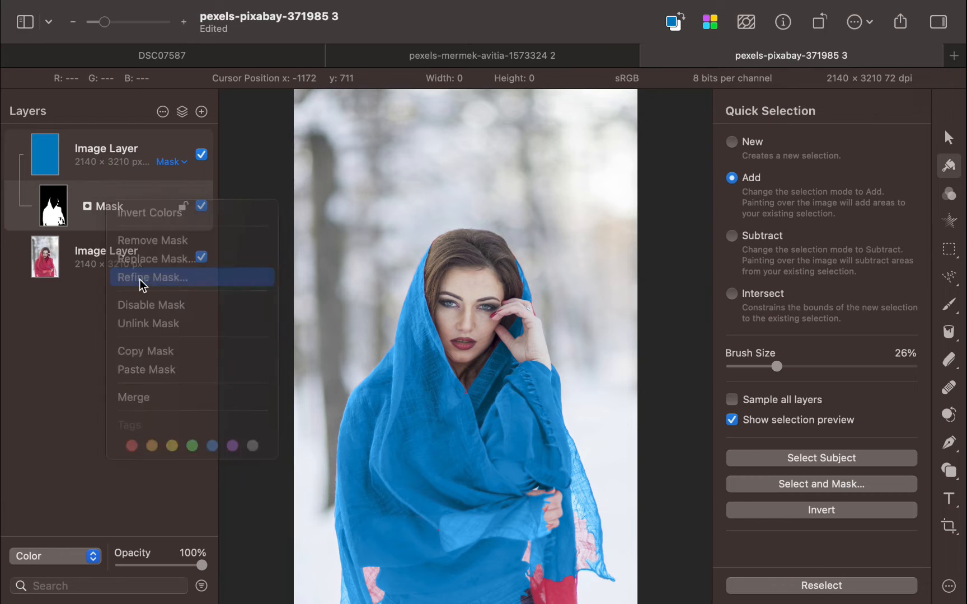
click(154, 276)
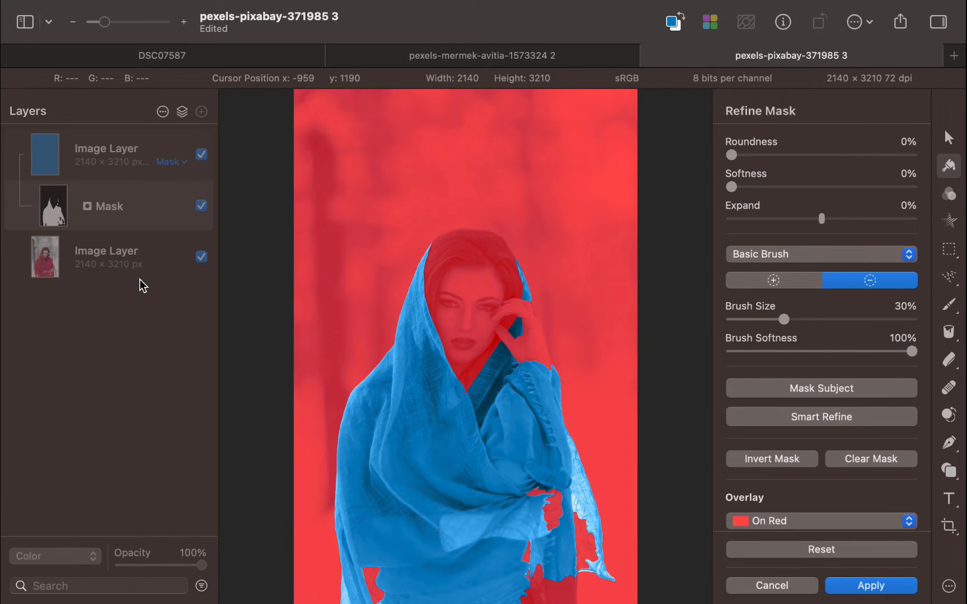
click(820, 254)
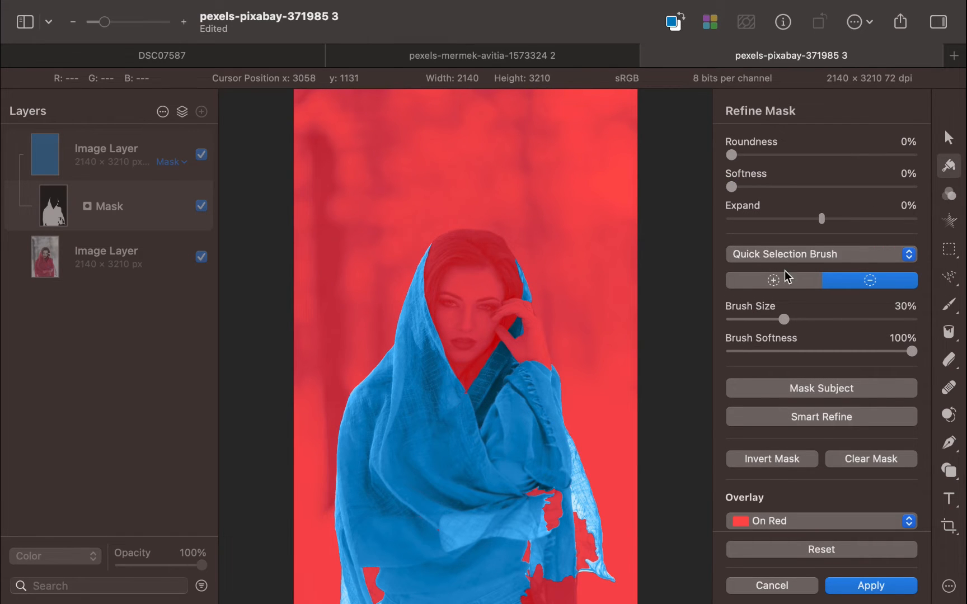
click(772, 281)
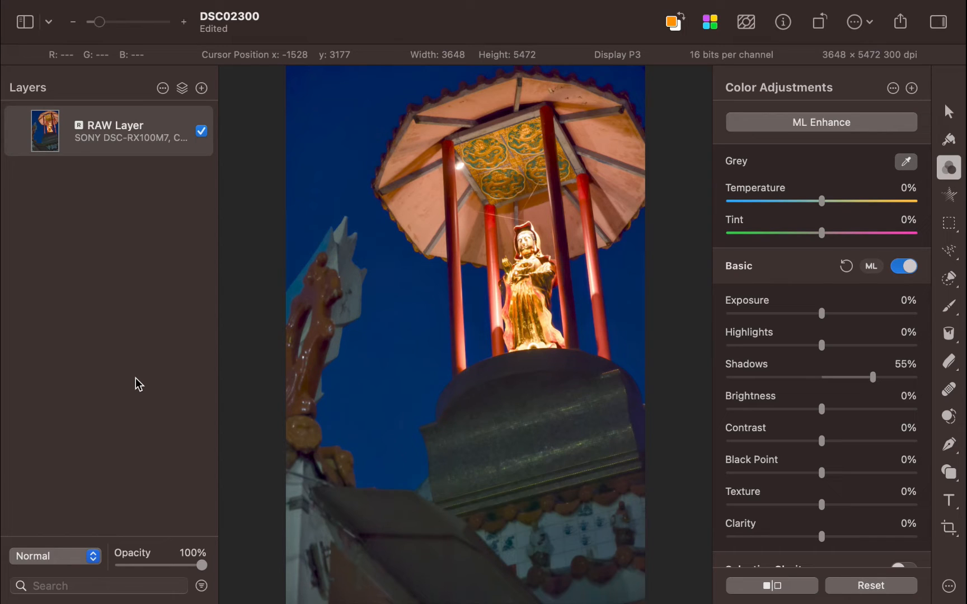
Add a layer above the shrine photo's RAW layer and set it to Color blend mode.
click(201, 87)
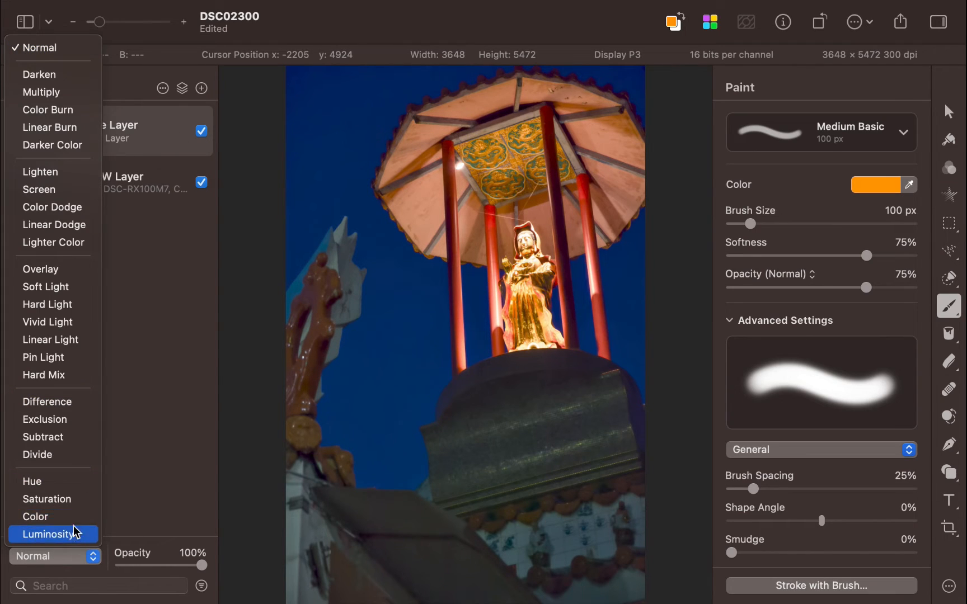
click(35, 517)
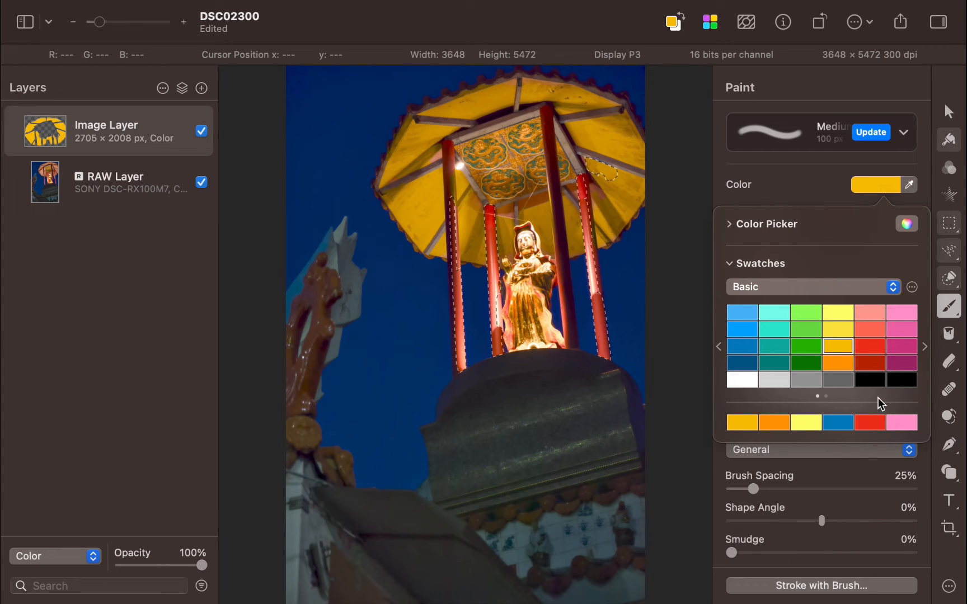
Paint the shrine pillars red on the Color layer and toggle it to compare with the original.
click(870, 346)
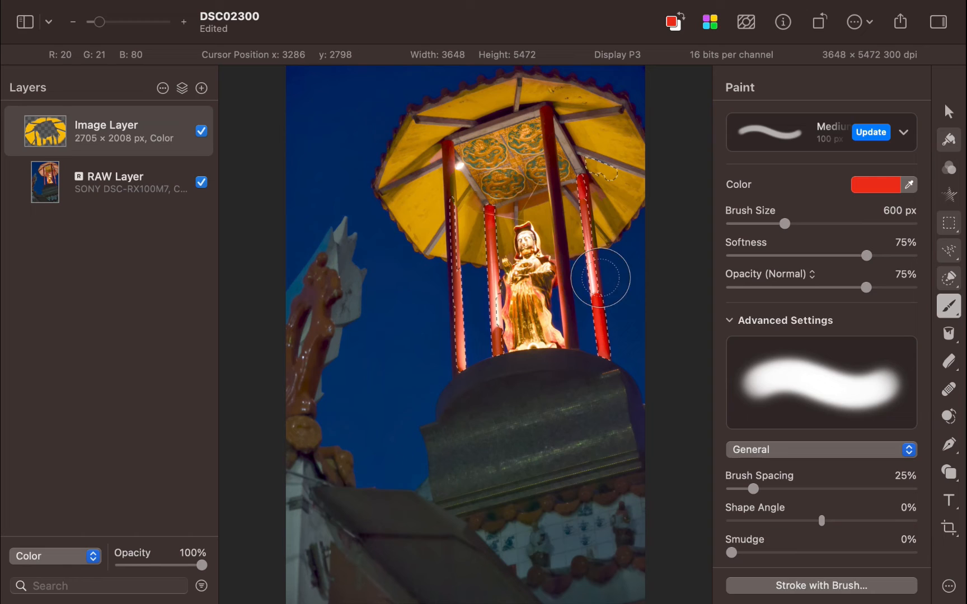
click(201, 130)
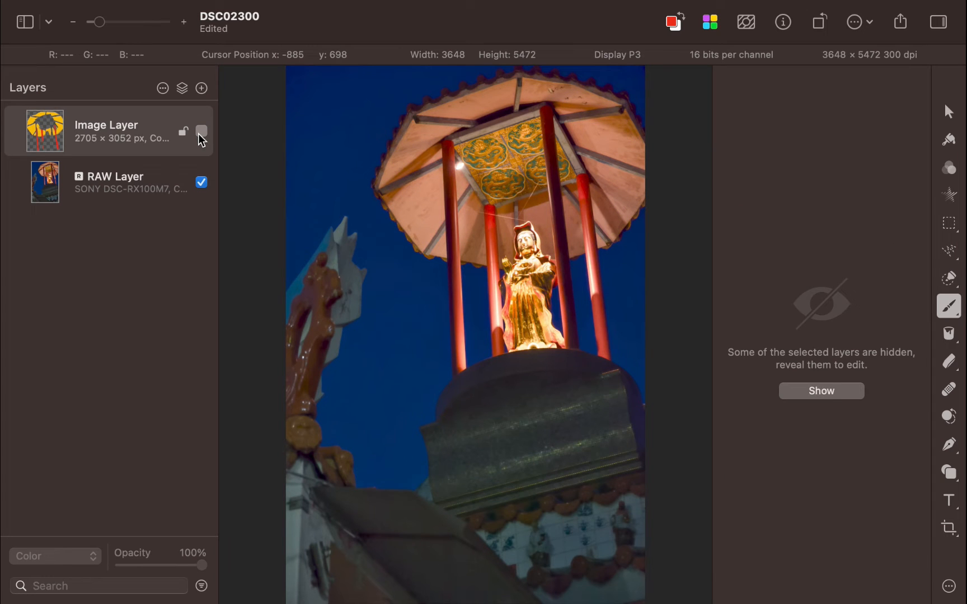
click(202, 131)
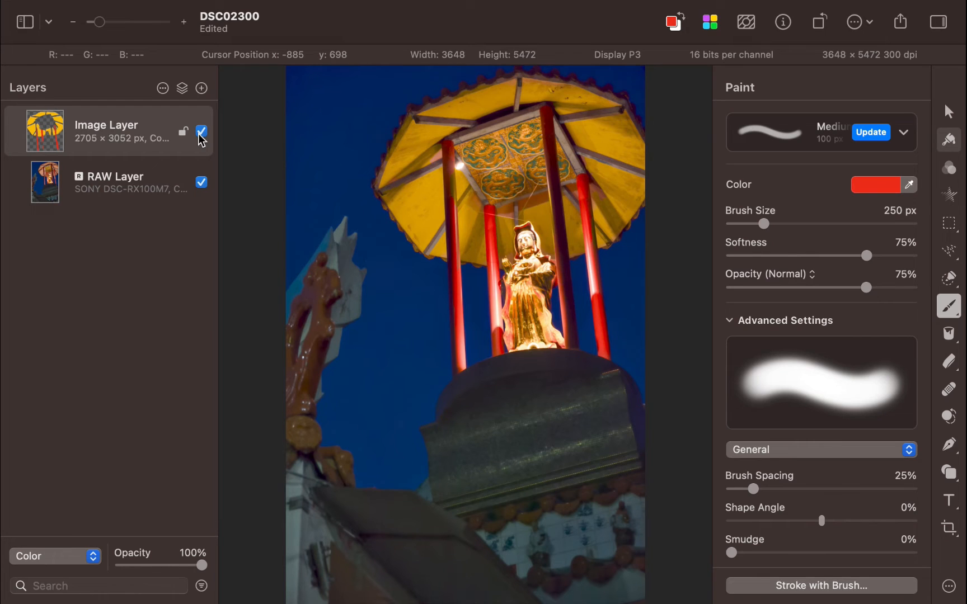
Duplicate the cat photo's image layer, rename it 'base', and add a new layer above it.
click(850, 55)
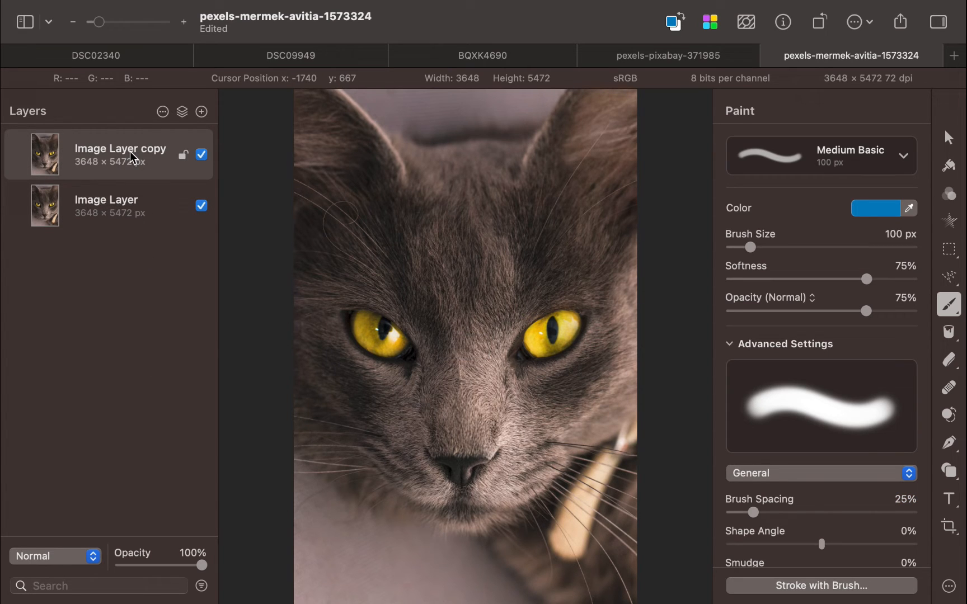
text(base)
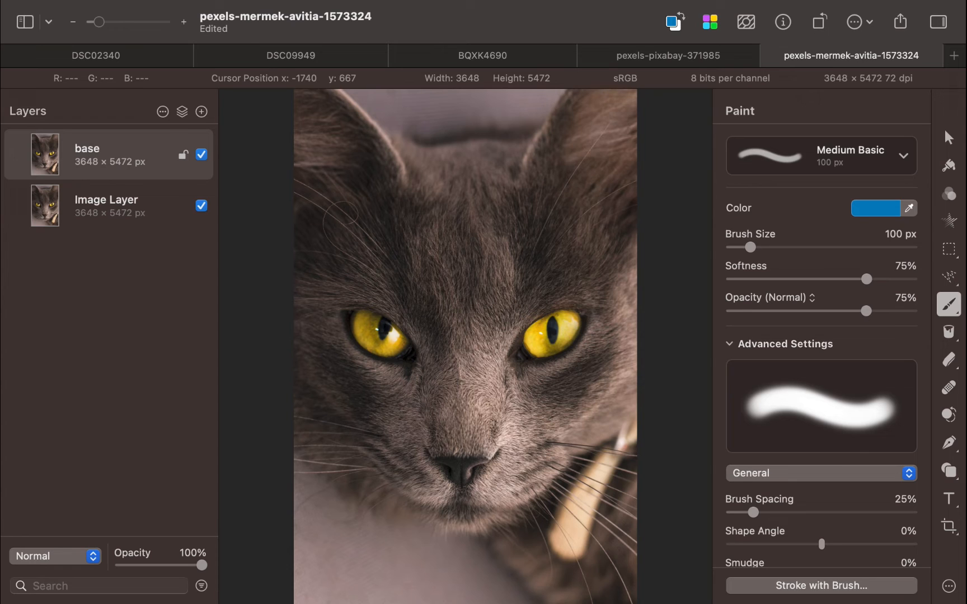
click(201, 112)
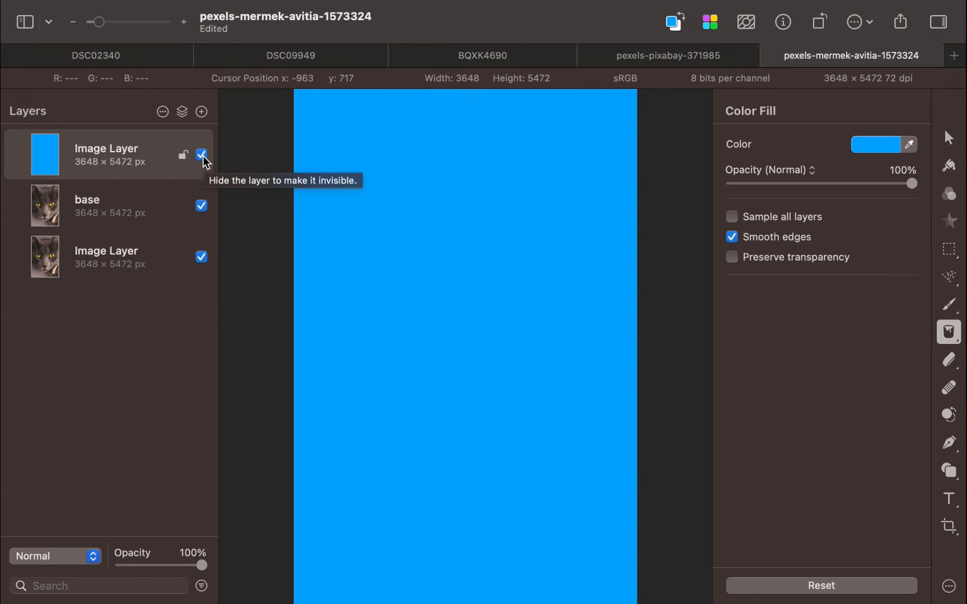
Desaturate the base layer to -100% saturation with the blue layer hidden, then show it again.
click(202, 155)
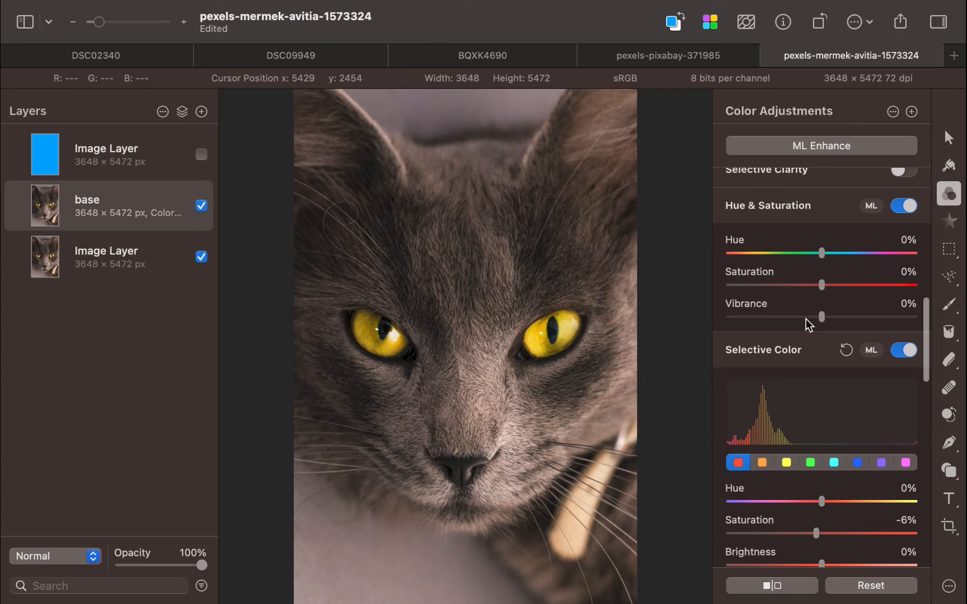
drag(821, 285, 726, 286)
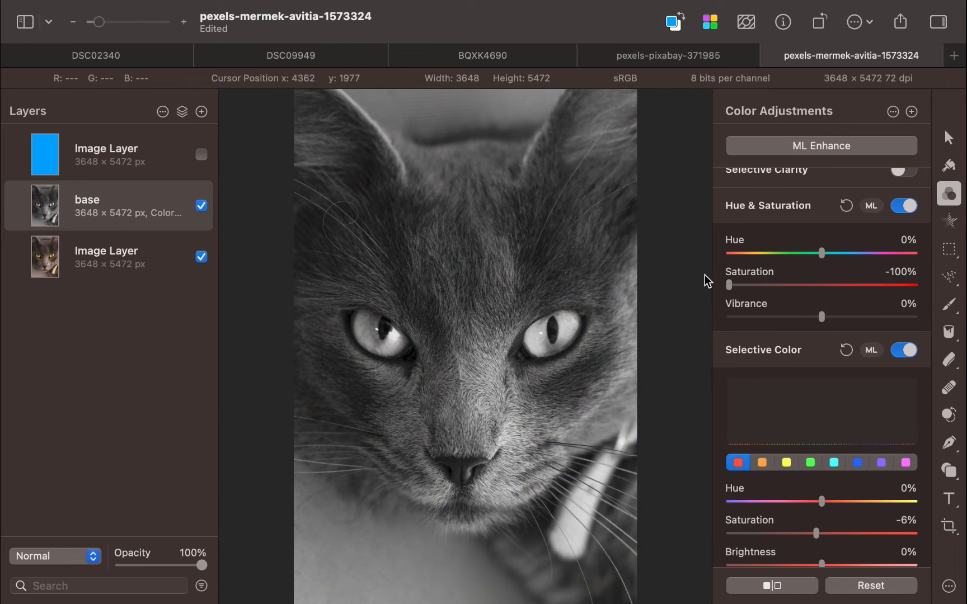
mouse_move(204, 161)
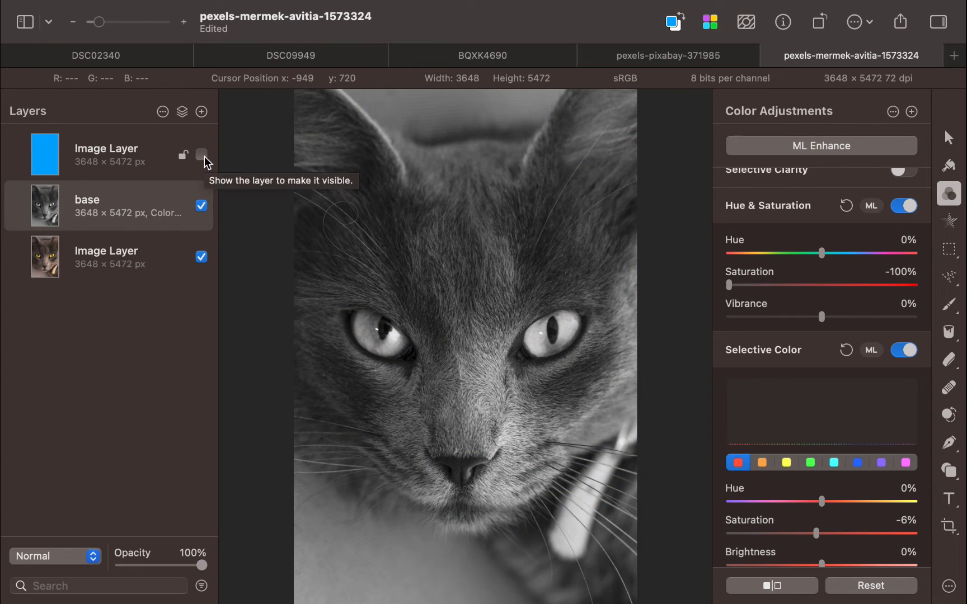
click(202, 154)
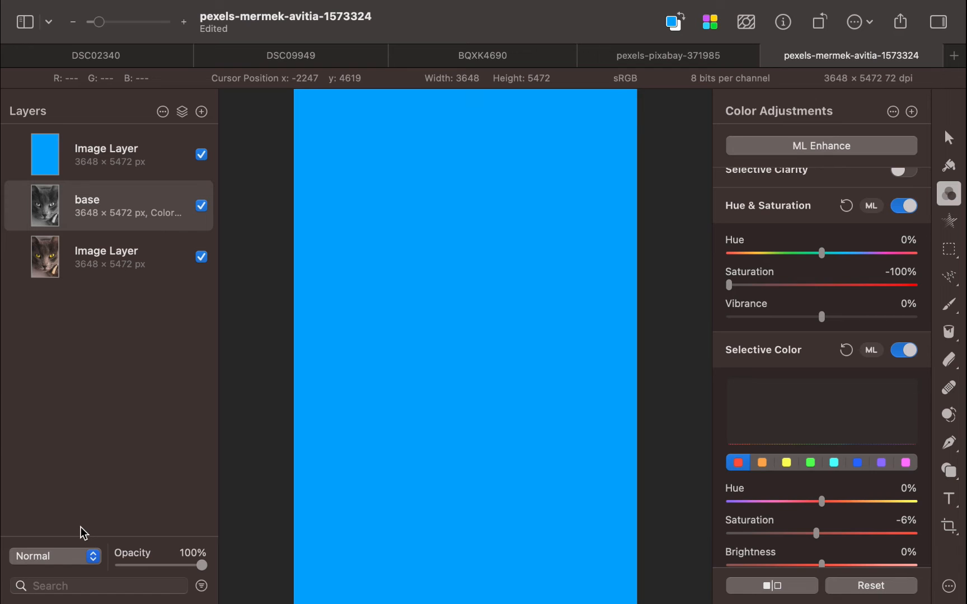
mouse_move(152, 207)
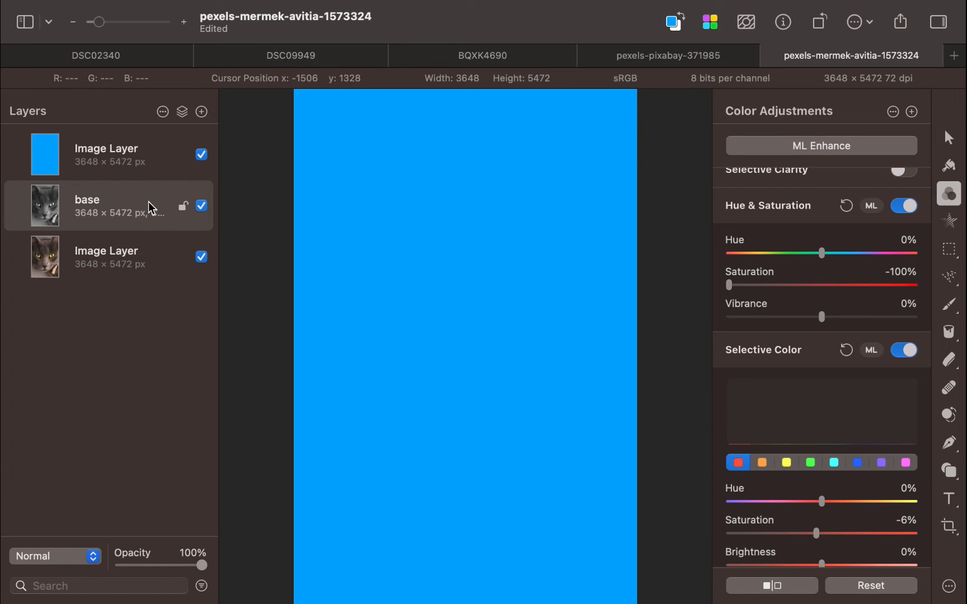
Set the solid blue layer to Color blend mode, tinting the desaturated cat blue.
click(54, 557)
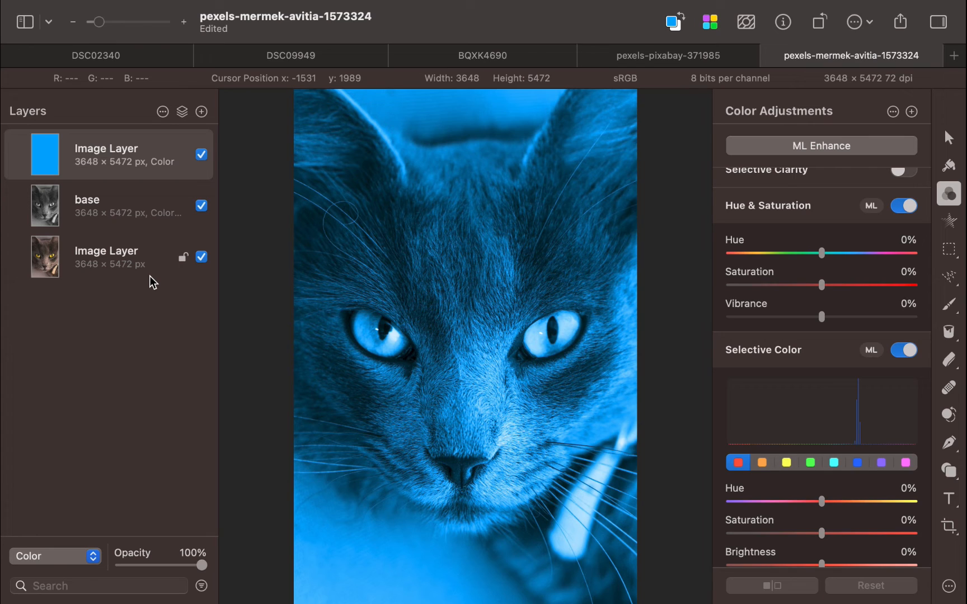
click(949, 277)
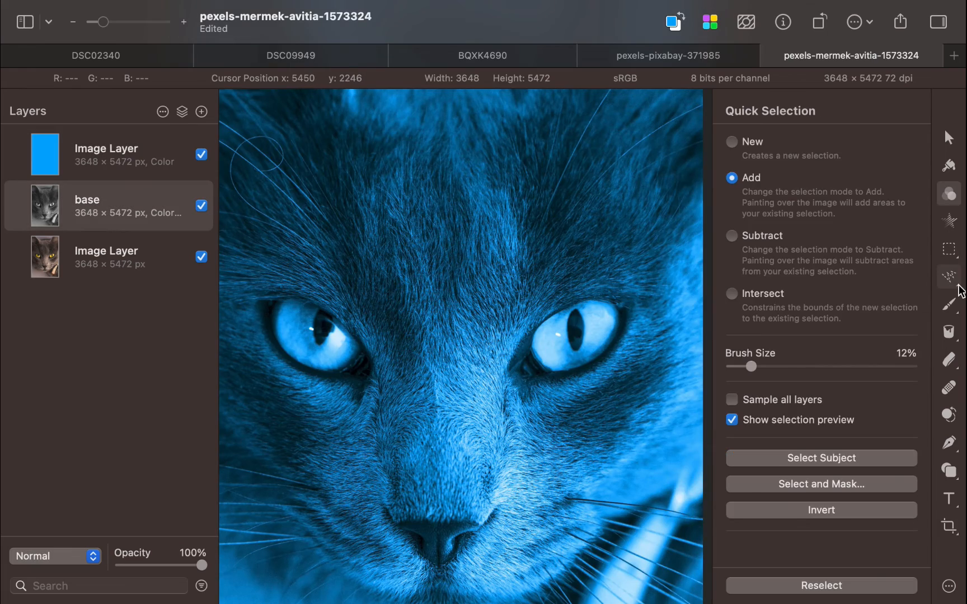
Select both of the cat's eyes and bring up the blue layer's options for masking.
click(950, 276)
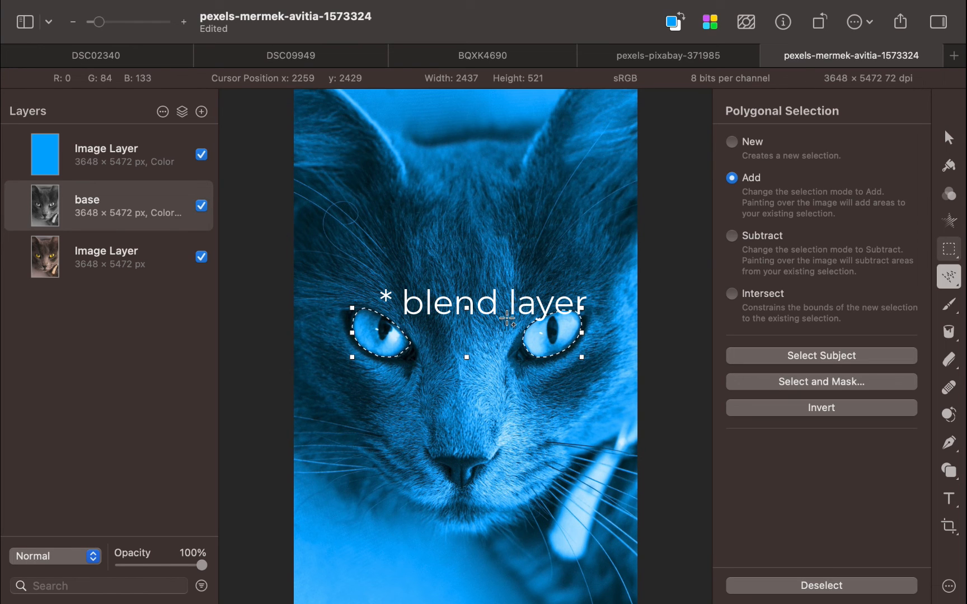
right_click(108, 153)
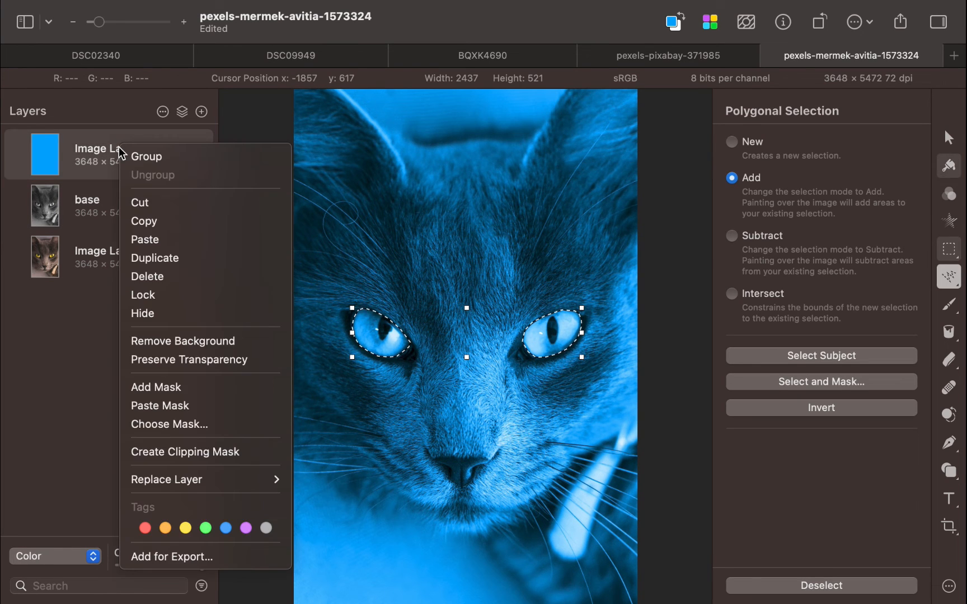
mouse_move(126, 338)
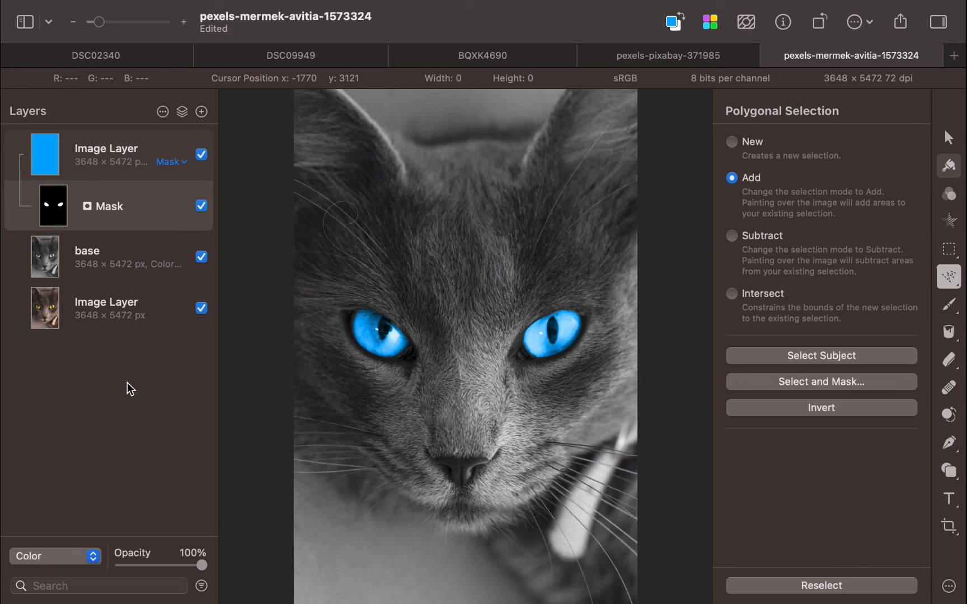
Switch to the dusk building photo after masking the blue layer to the cat's eyes.
click(712, 55)
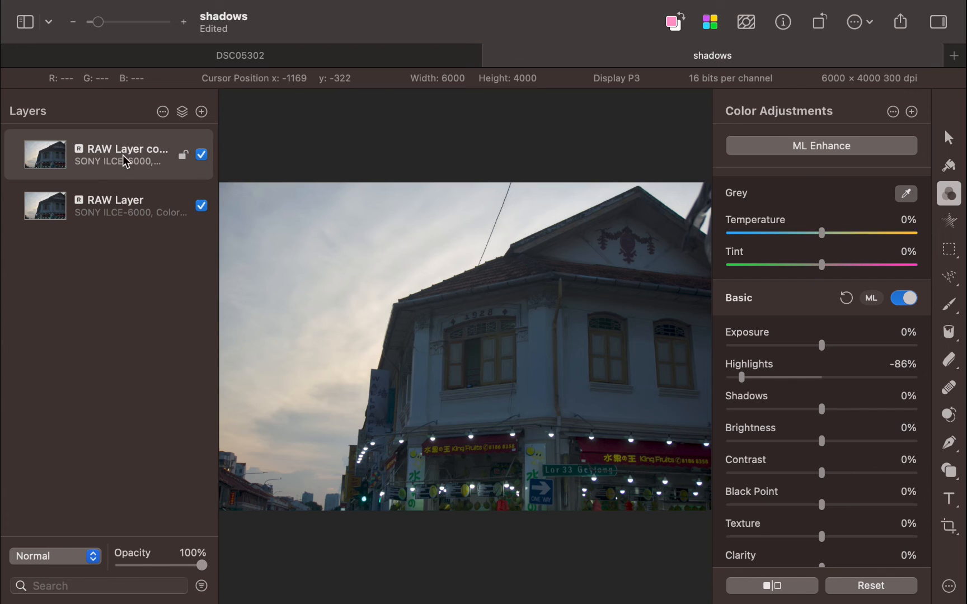
Rename the duplicated RAW layer to 'base'.
double_click(127, 149)
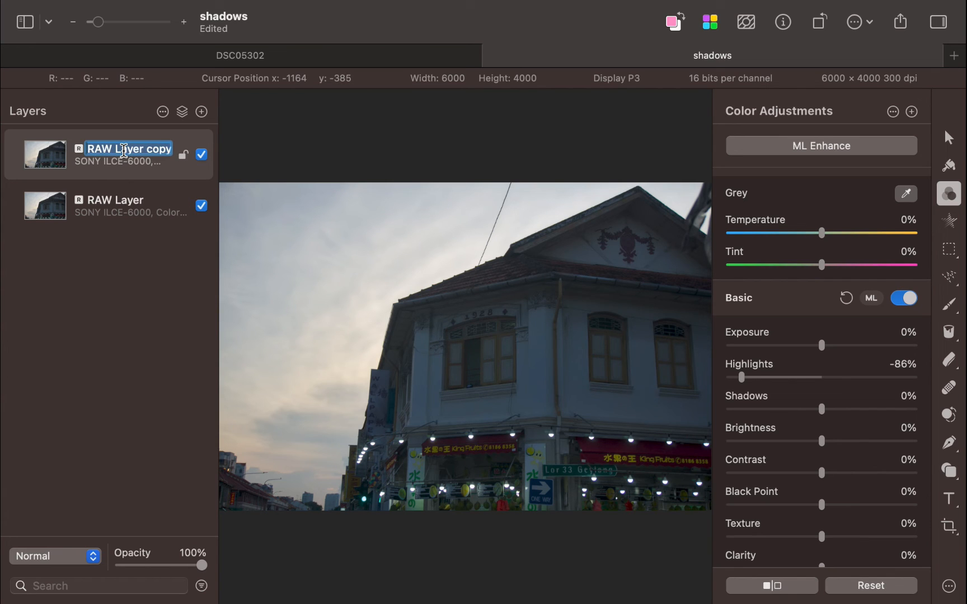
text(base)
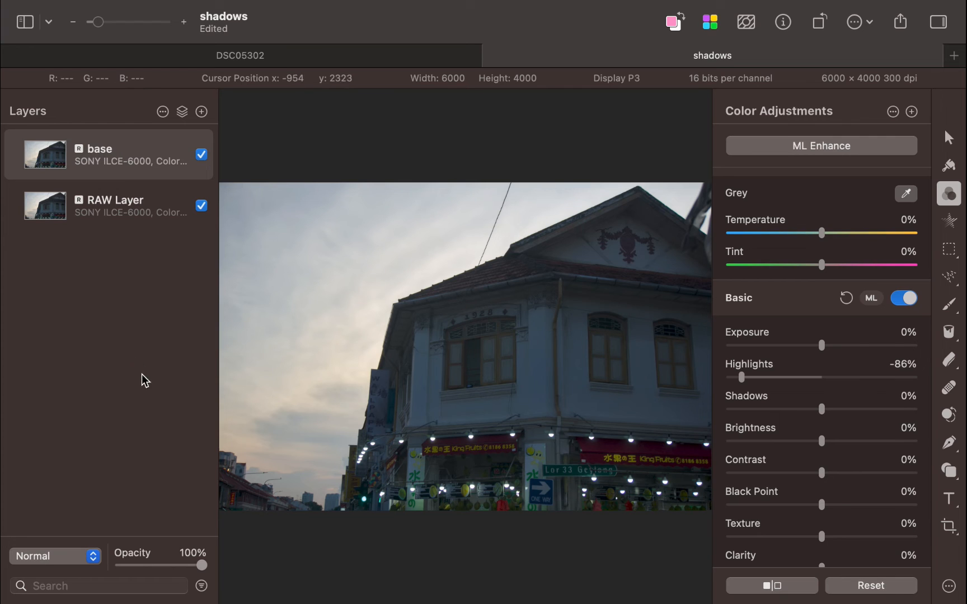
click(201, 112)
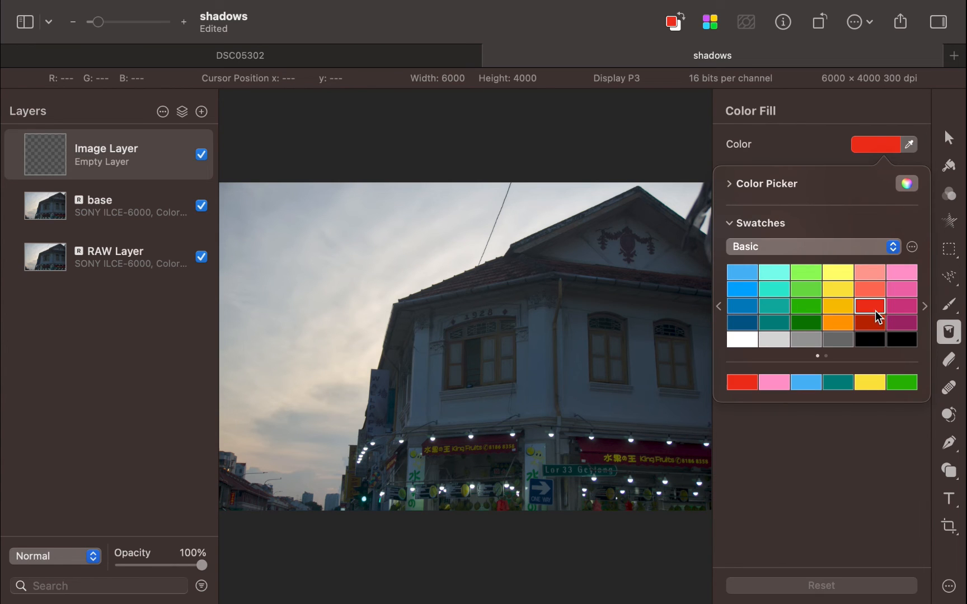
Fill the new layer with the red swatch and hide it.
click(870, 305)
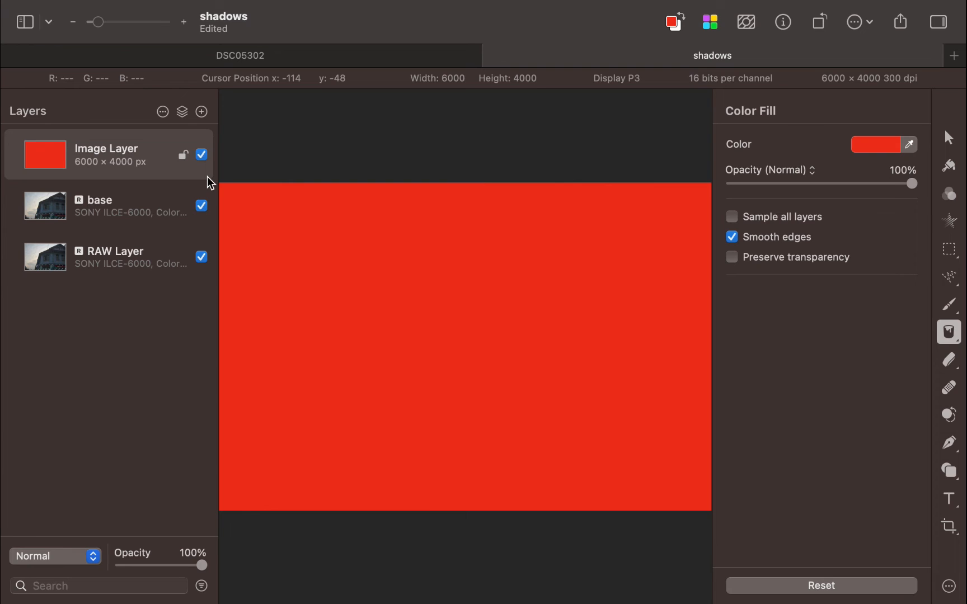
click(202, 154)
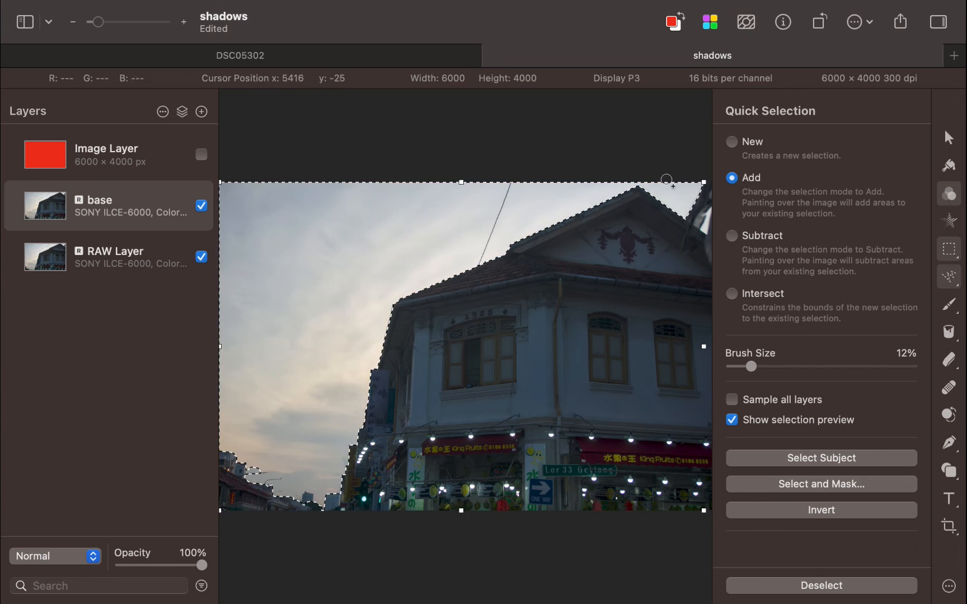
Quick-select the sky above the building, then return to the red fill layer.
drag(669, 180, 576, 283)
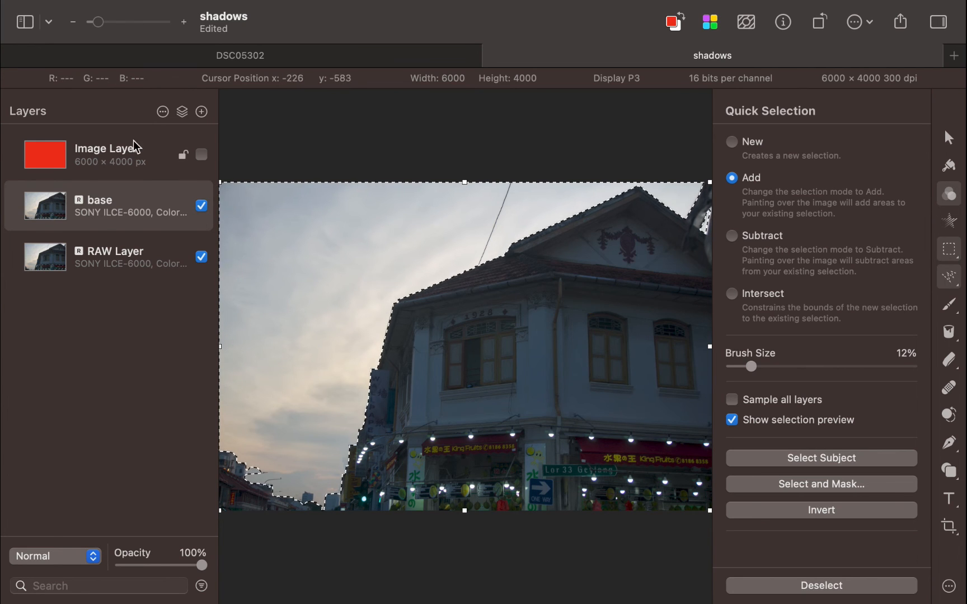
click(202, 154)
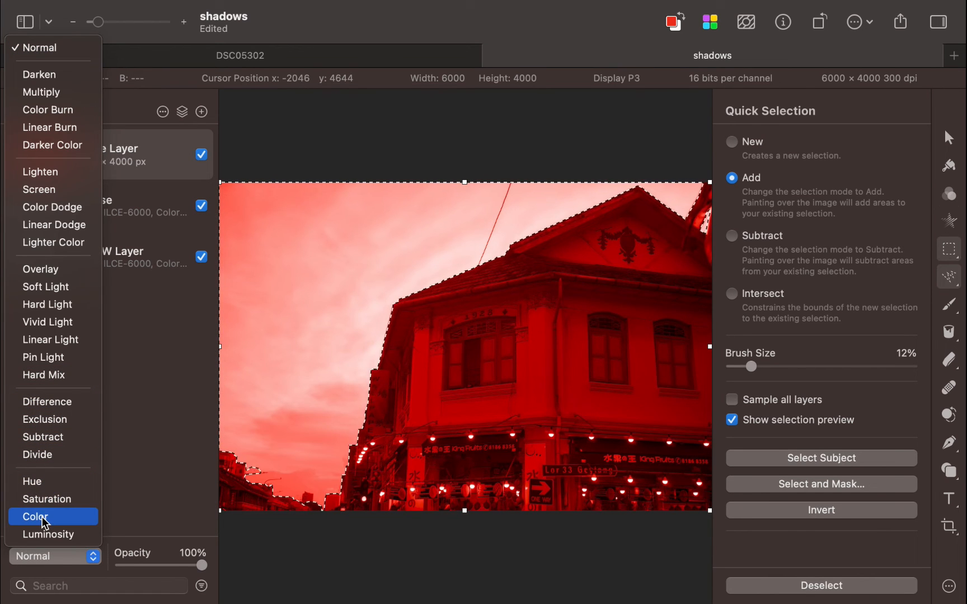
Set the red layer to Color blend and mask it to the sky selection.
click(34, 517)
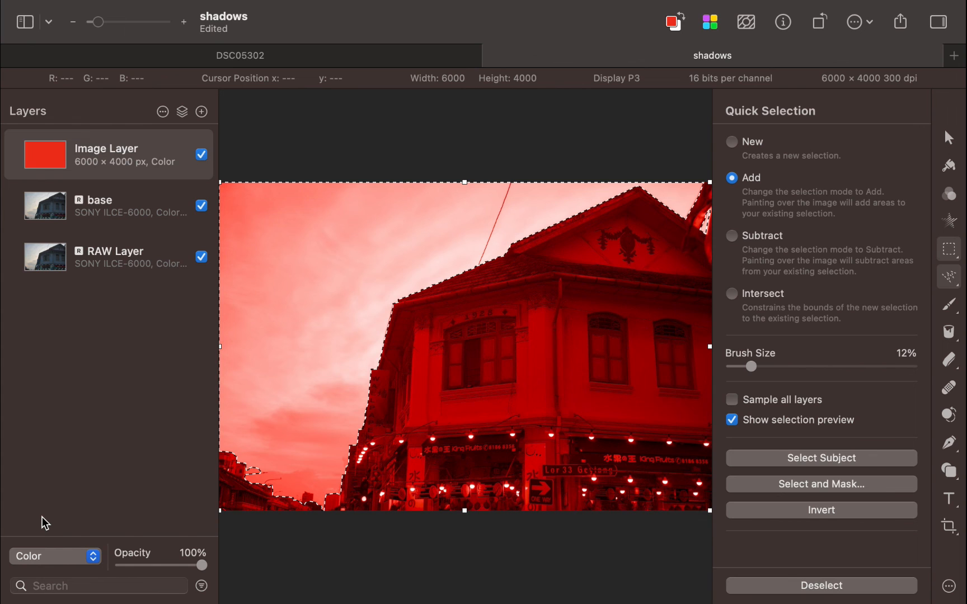
right_click(108, 155)
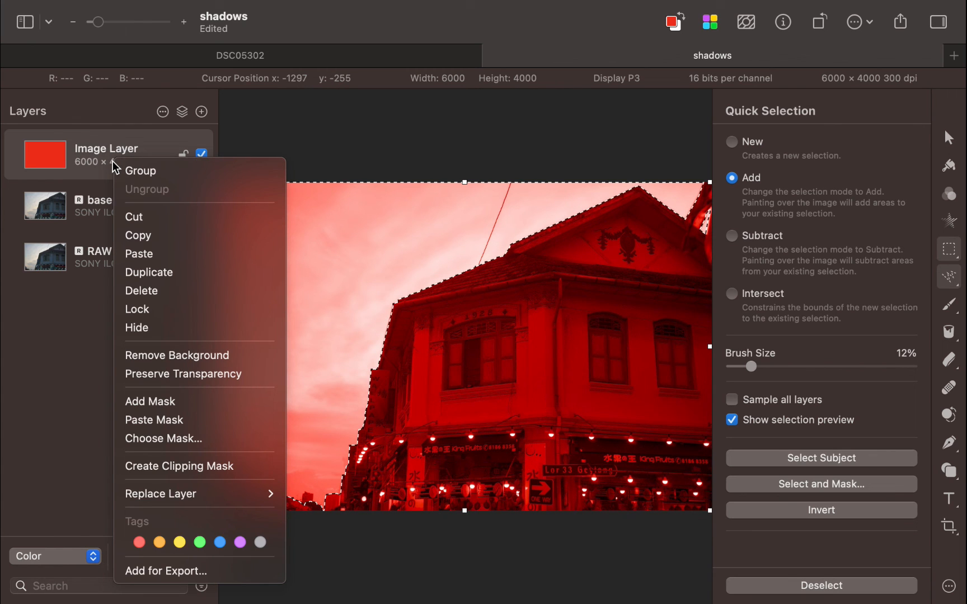
click(150, 400)
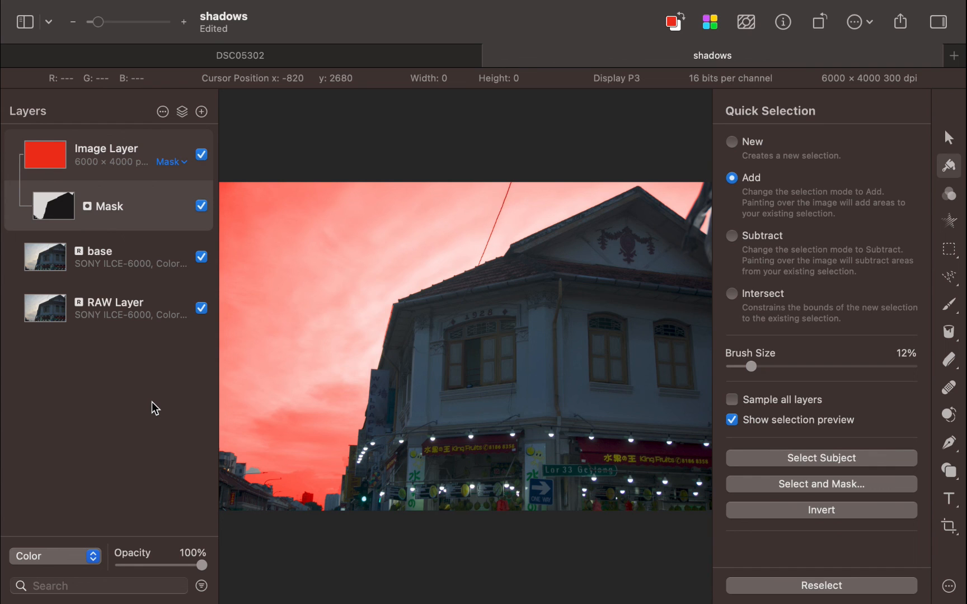
Adjust the red sky layer's opacity, settling at 77%.
drag(204, 565, 147, 566)
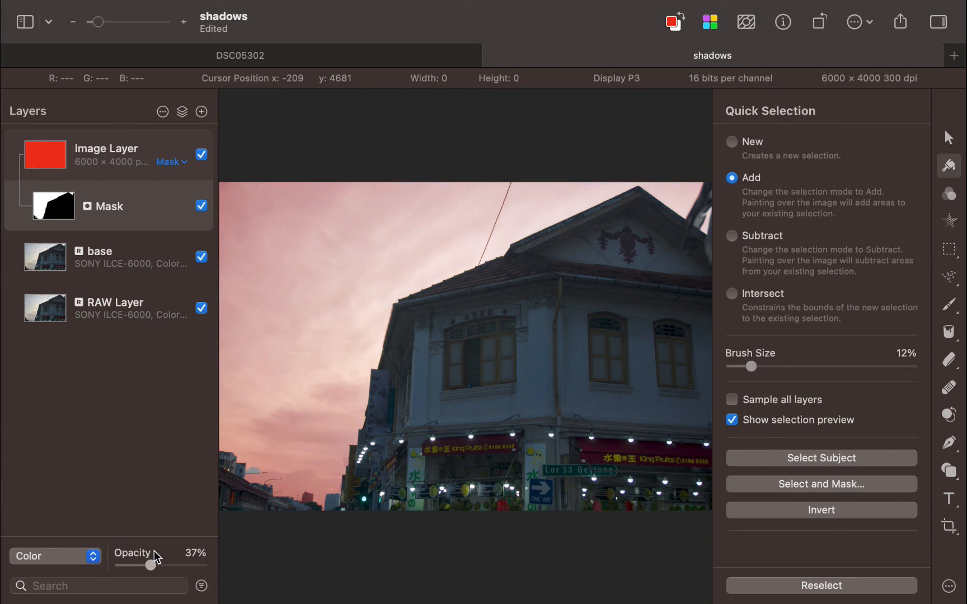
drag(150, 563, 193, 563)
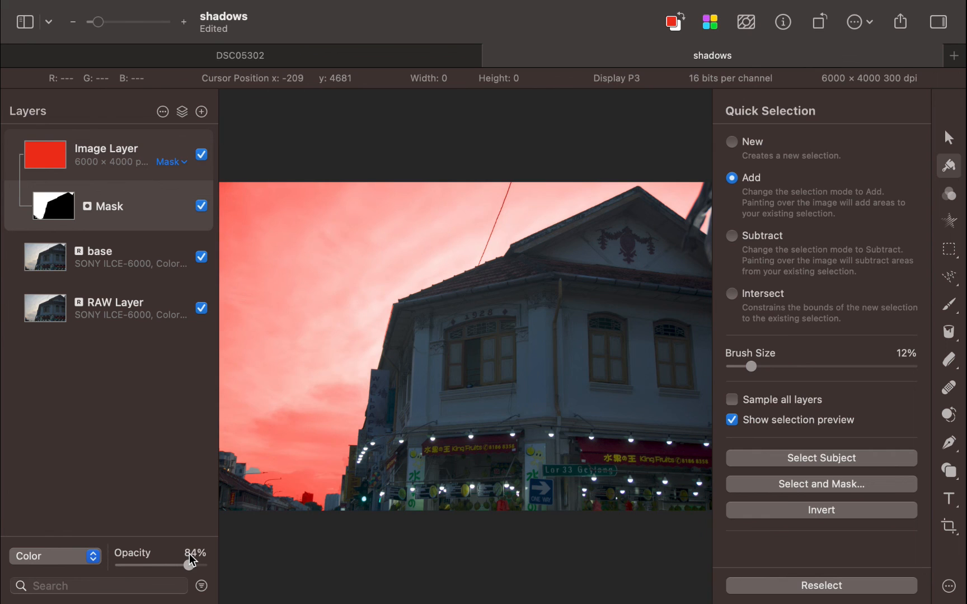
drag(193, 561, 180, 566)
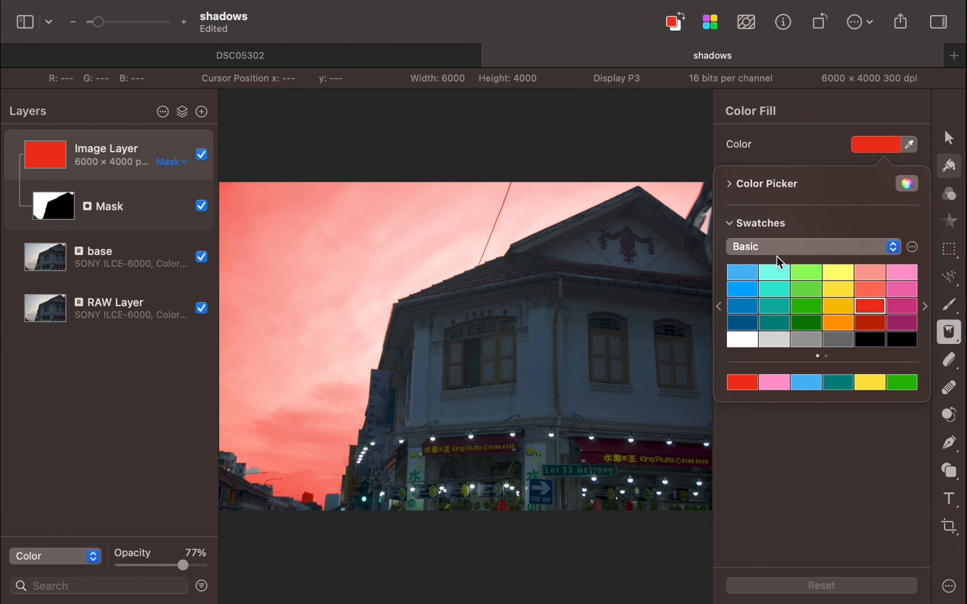
Try blue then yellow sky tints, then pick orange as the next fill colour.
click(742, 306)
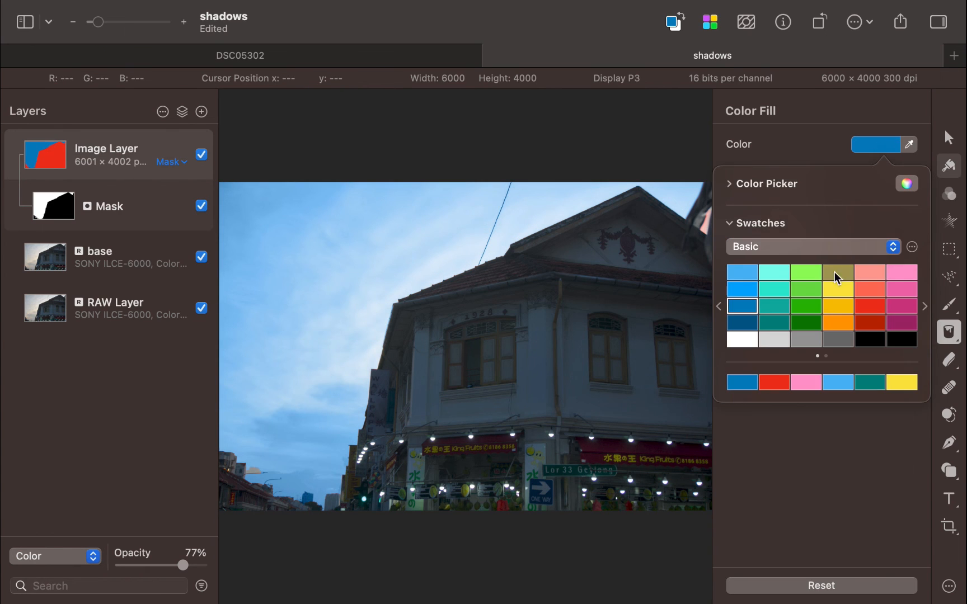
click(837, 288)
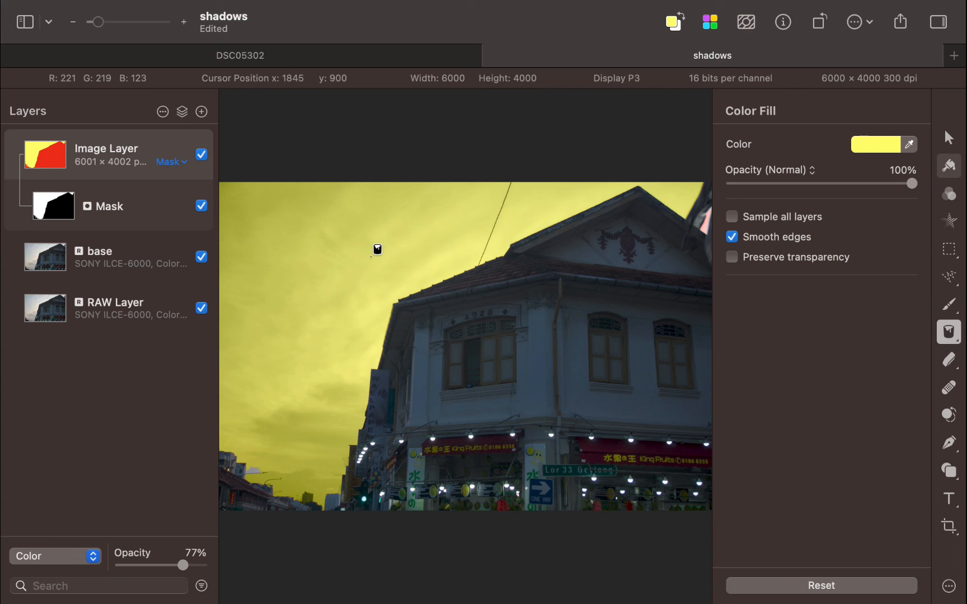
click(876, 145)
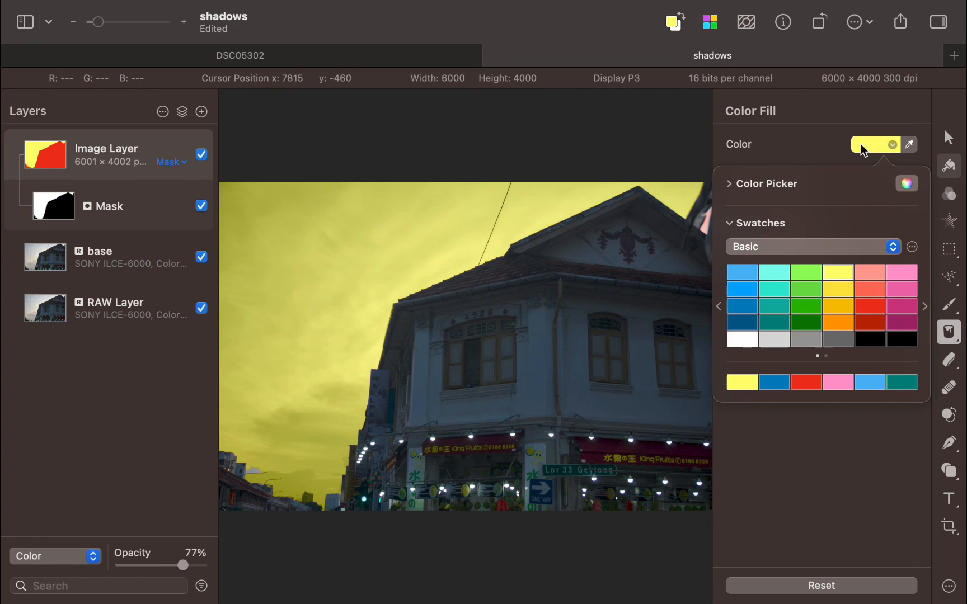
click(837, 322)
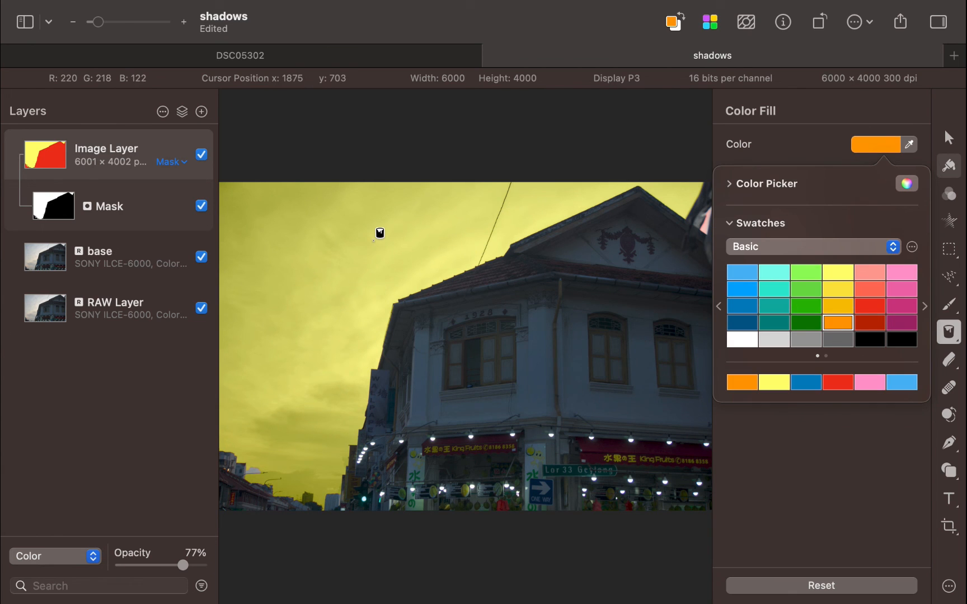